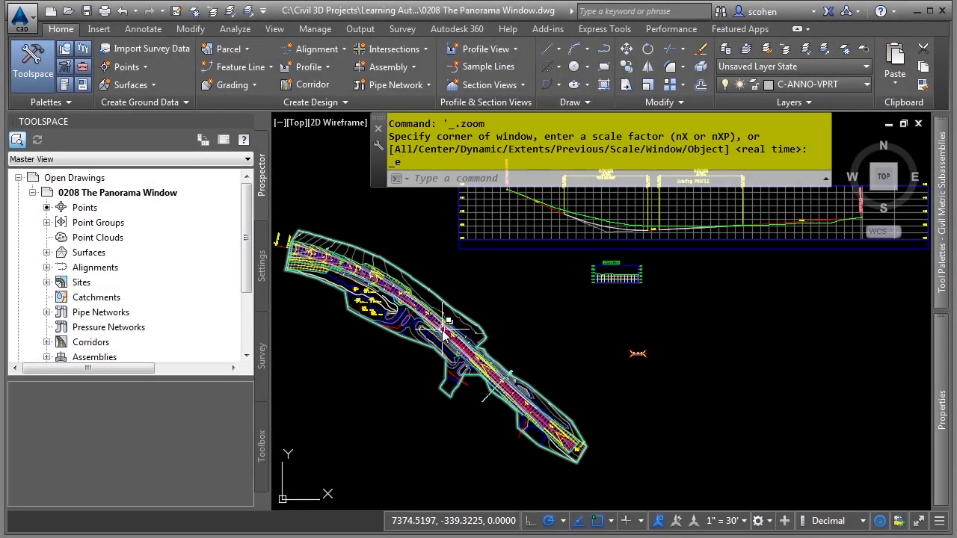
mouse_move(449, 328)
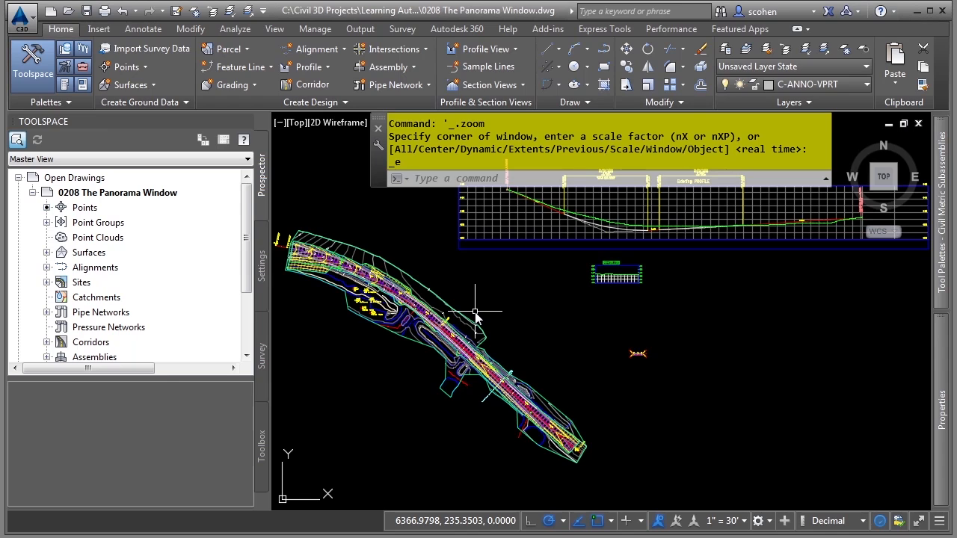
mouse_move(497, 297)
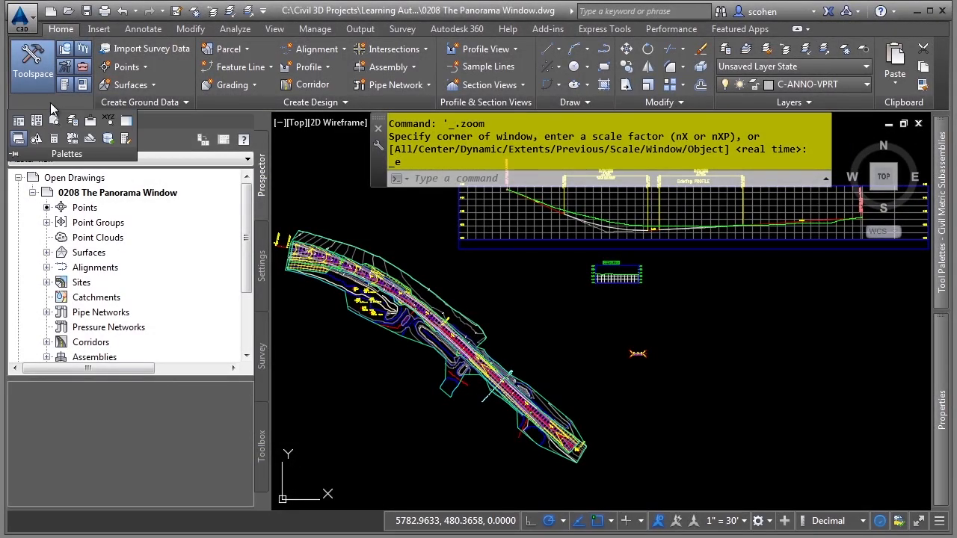
mouse_move(36, 139)
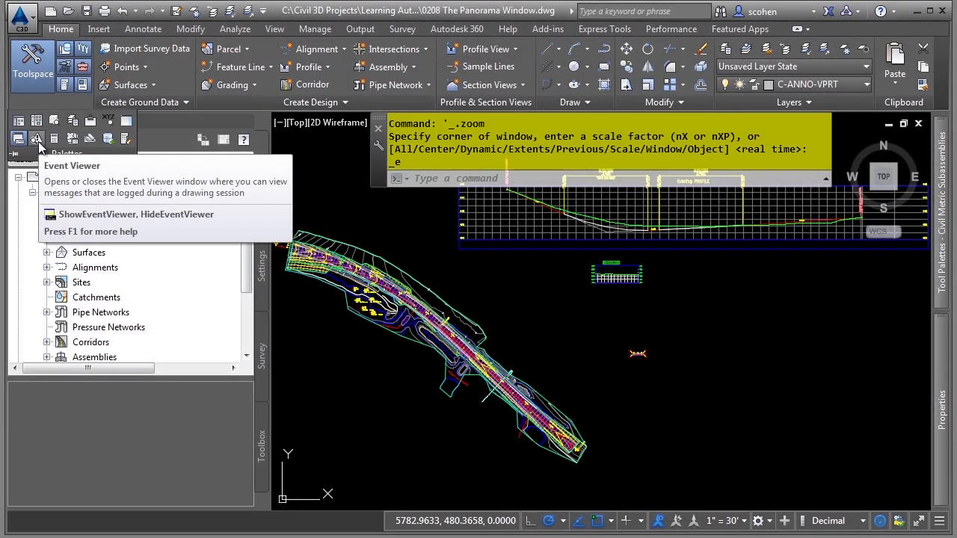
Show the Event Viewer in the Panorama window from the Home tab's Palettes panel
left_click(36, 139)
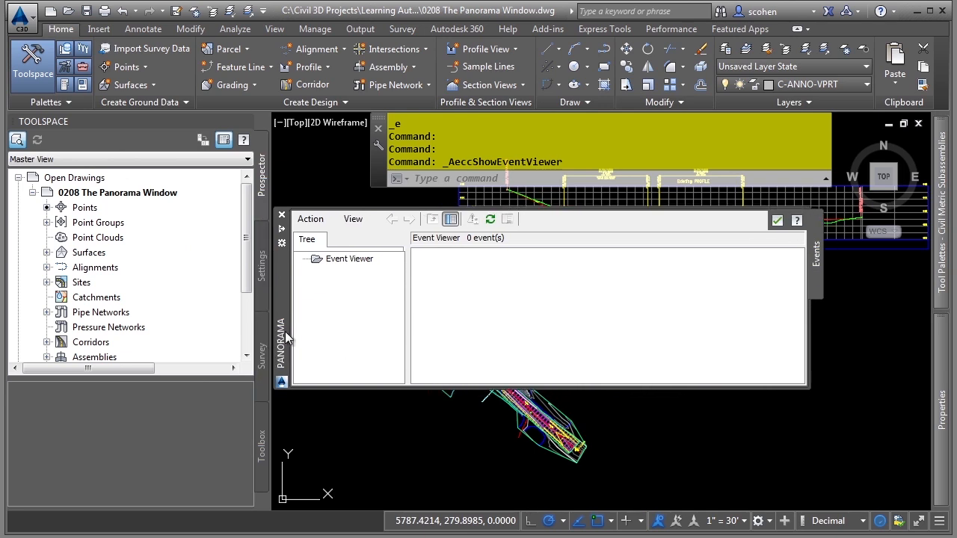
mouse_move(344, 301)
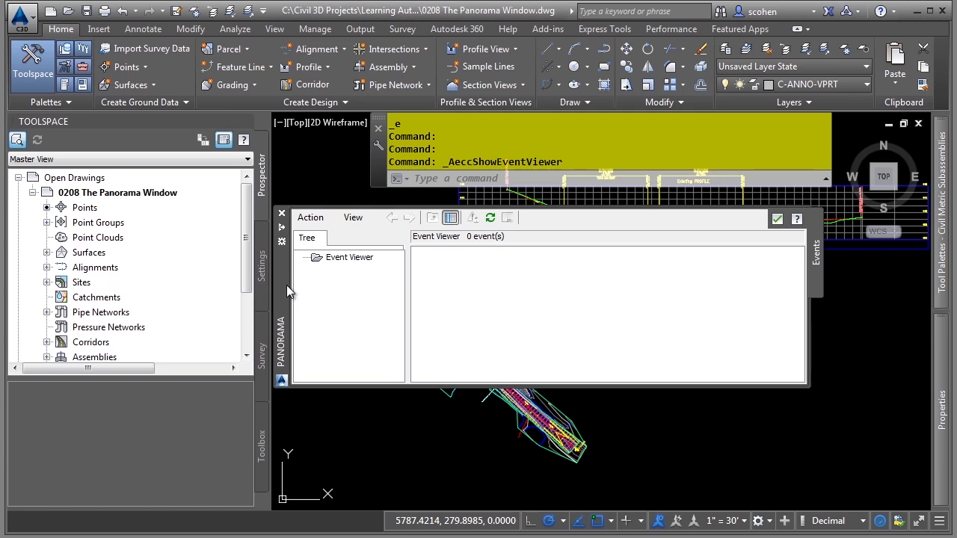
mouse_move(368, 287)
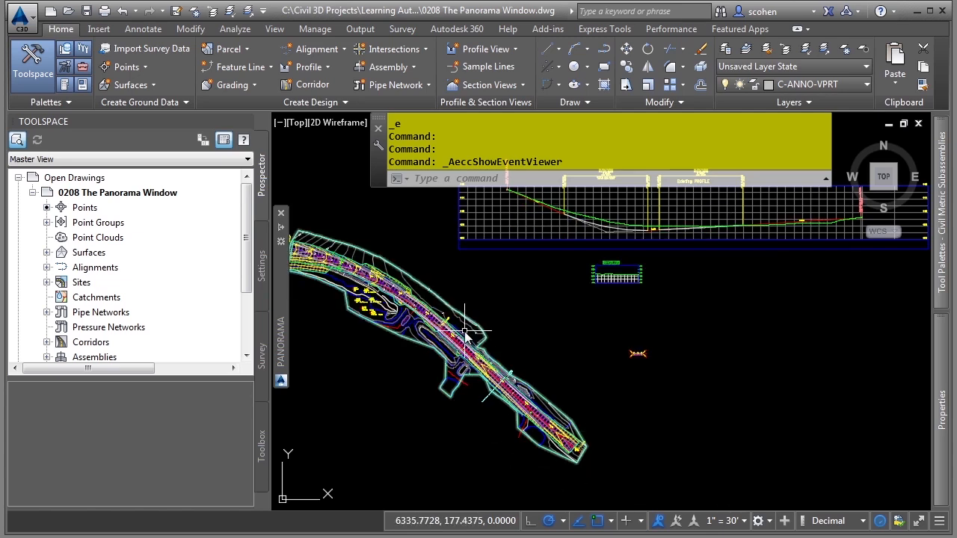
mouse_move(482, 343)
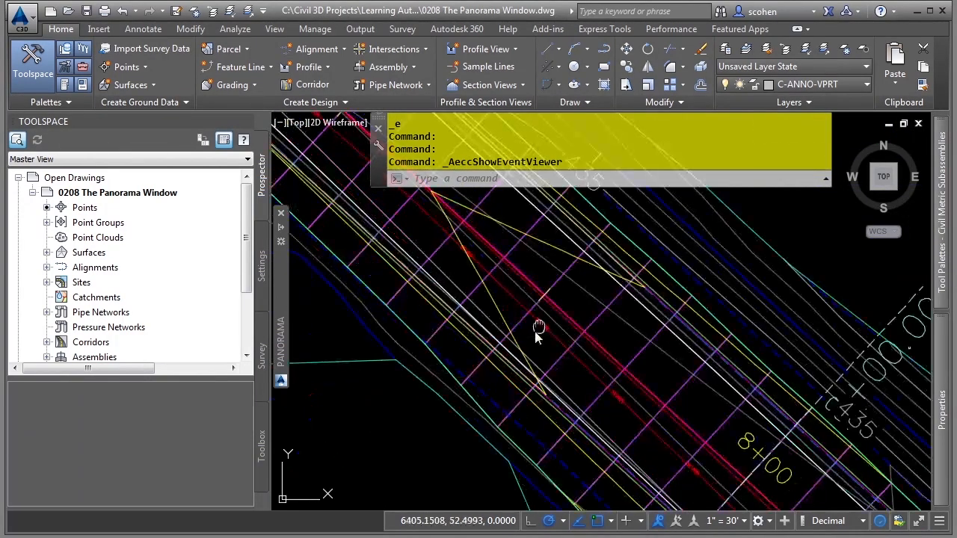
Select the road alignment, choosing Alignment from the overlapping objects in the Selection dialog
left_click(516, 353)
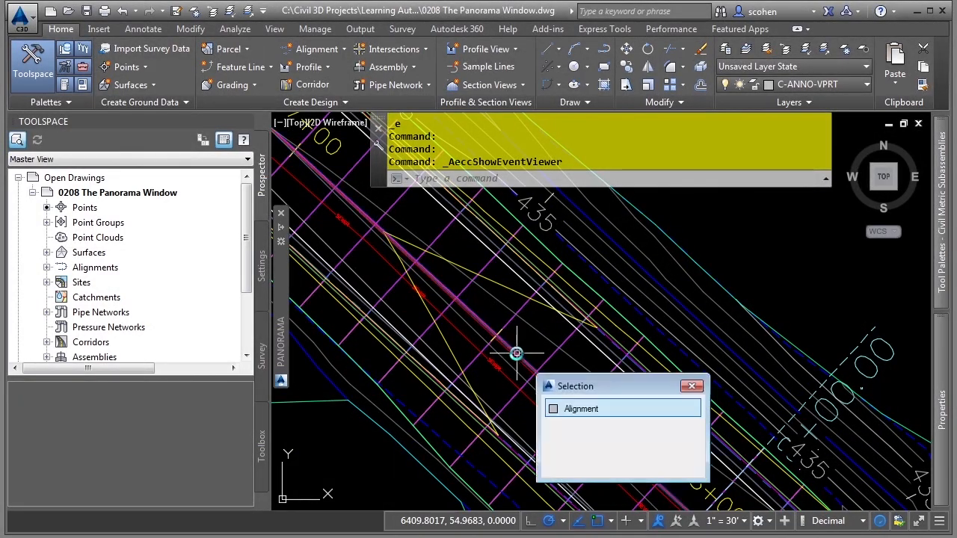
left_click(484, 193)
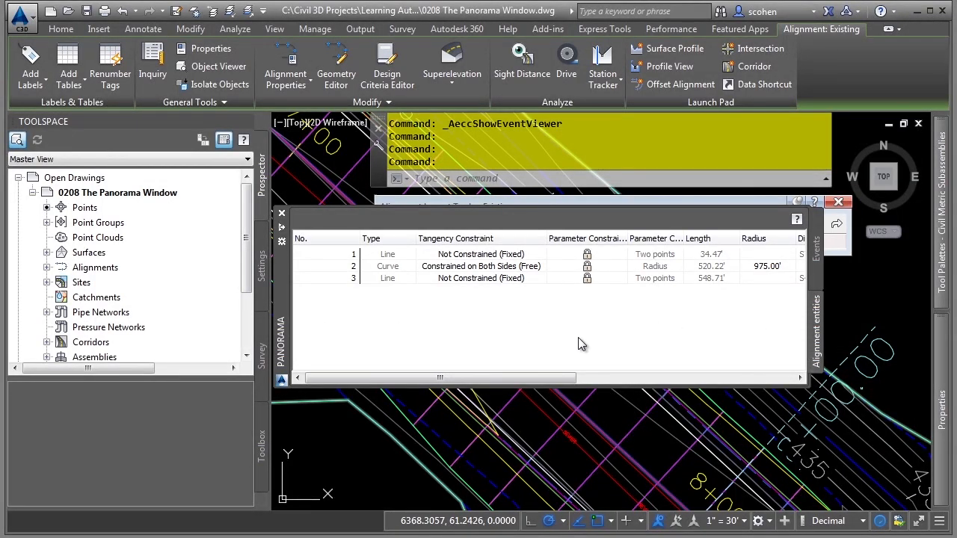
Scroll across the Alignment Entities vista's columns and bring up the Alignment Layout Tools
left_click_drag(439, 377, 556, 377)
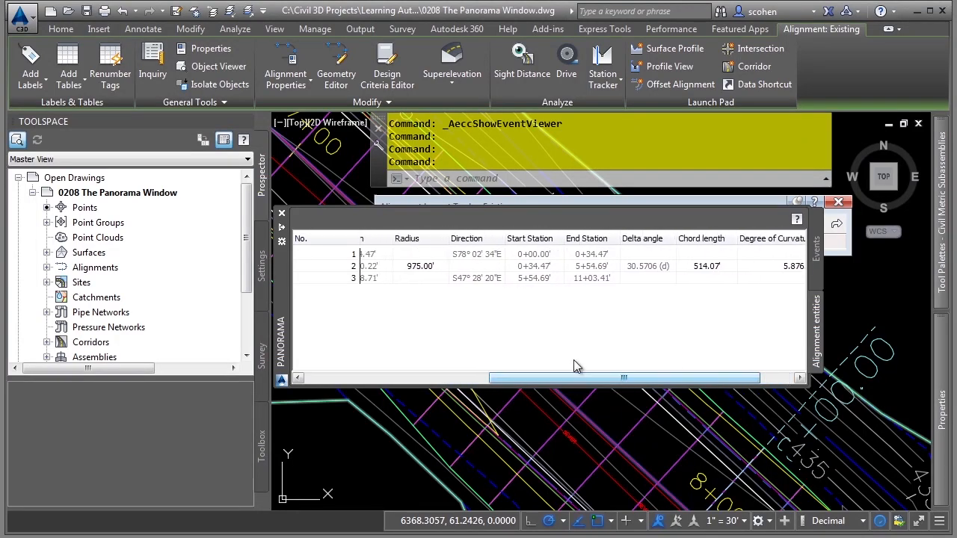
left_click(419, 266)
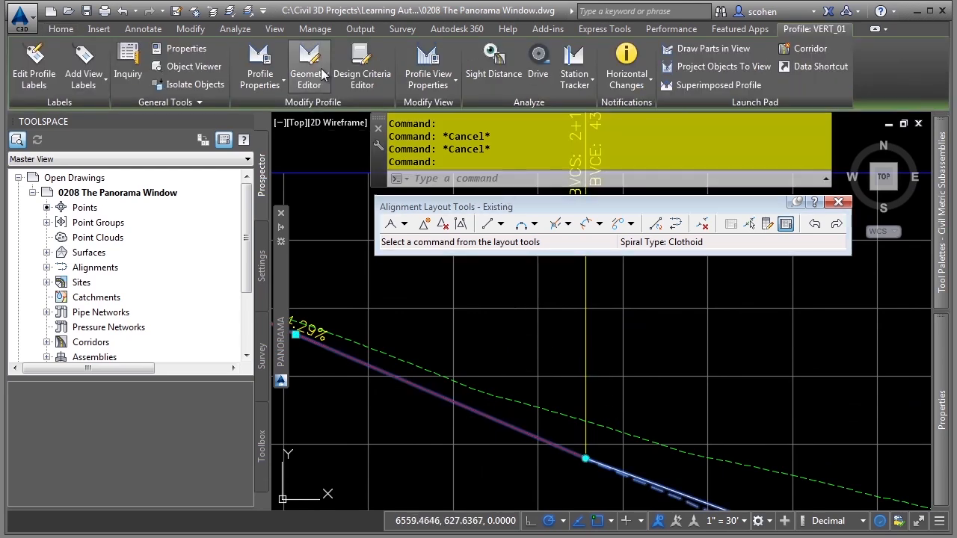
Launch the Geometry Editor for profile VERT_01, showing its PVI table in Panorama
left_click(308, 66)
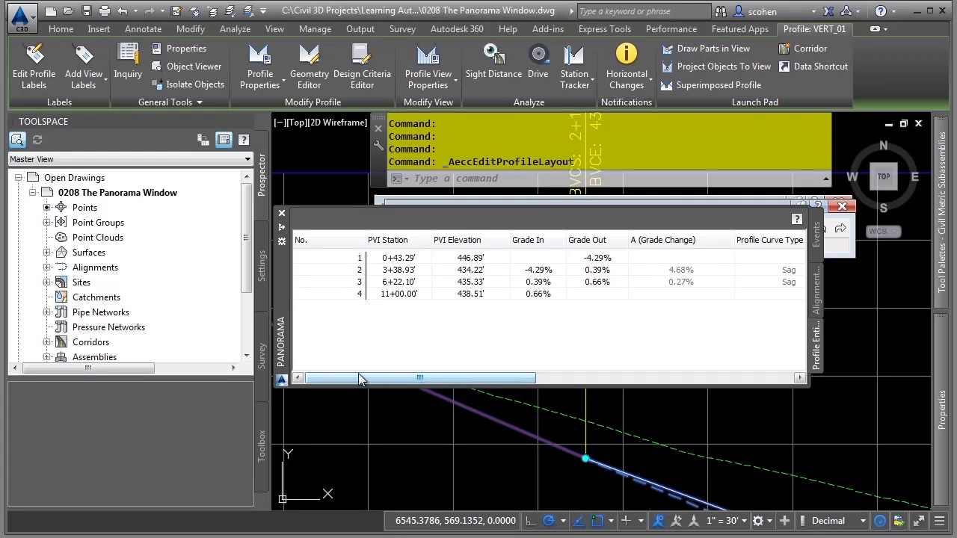
Scroll the Profile Entities vista to the sag curve, 250' length and K value columns
left_click_drag(359, 377, 463, 377)
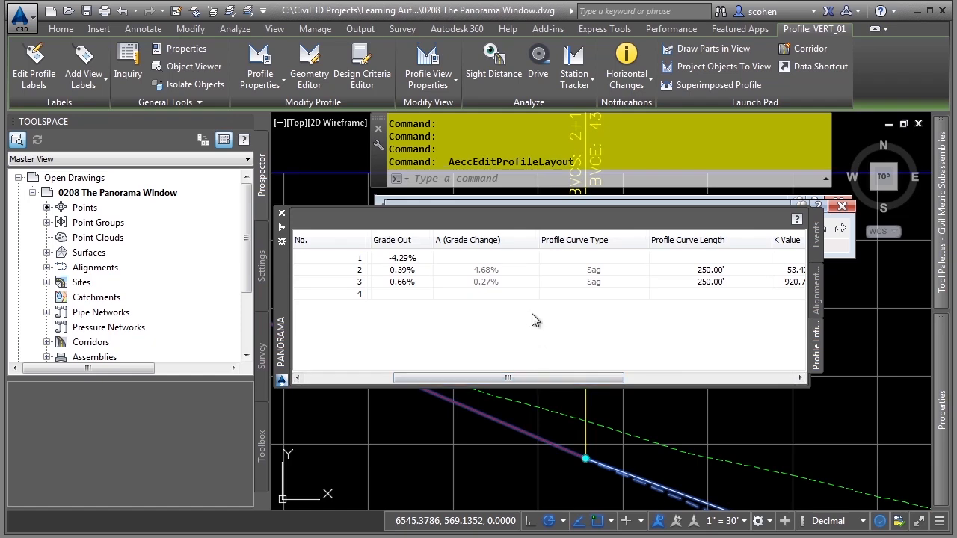
mouse_move(544, 419)
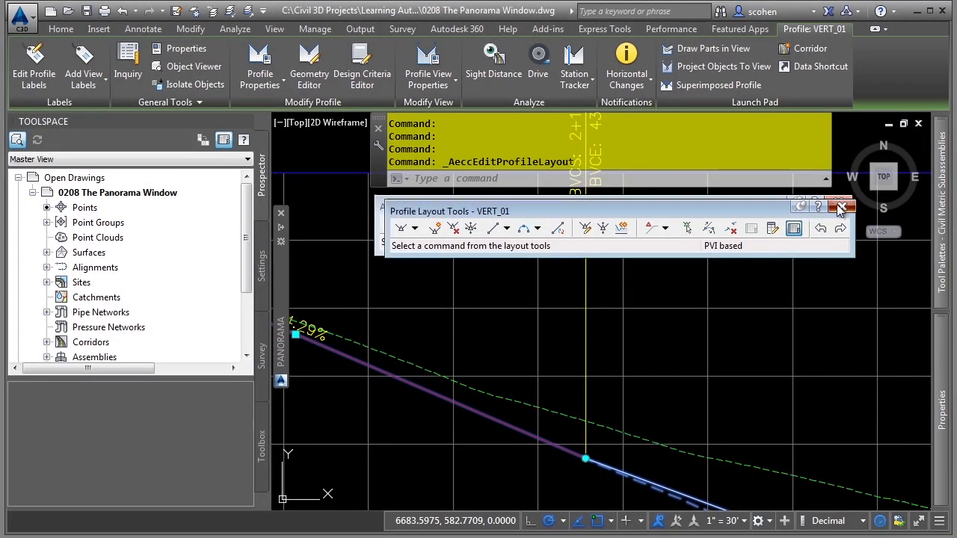
Close the Profile Layout Tools - VERT_01 toolbar and its PVI table
left_click(840, 207)
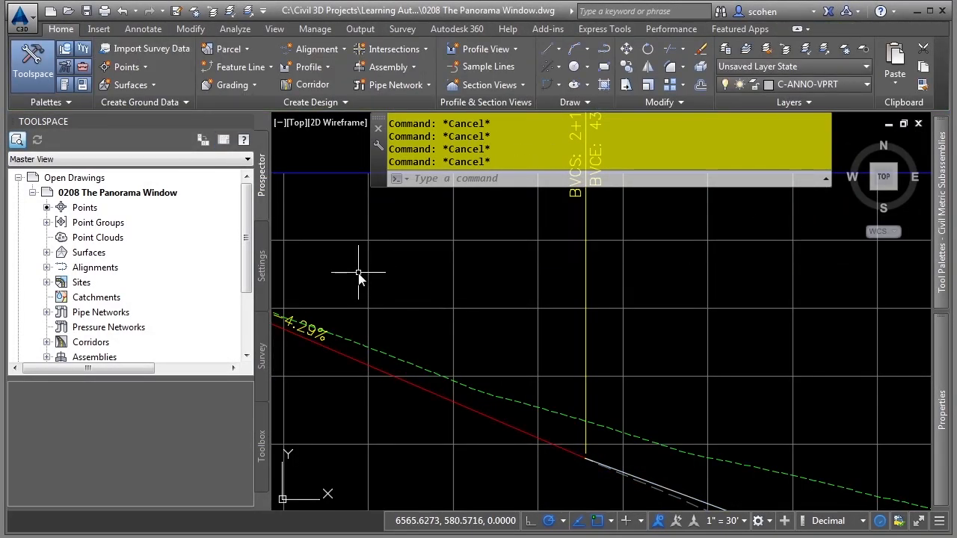
mouse_move(335, 280)
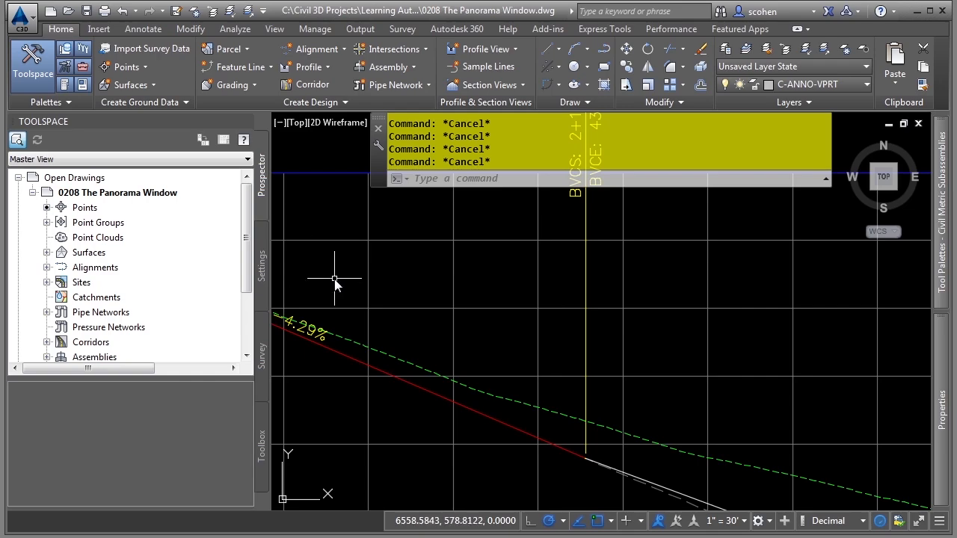